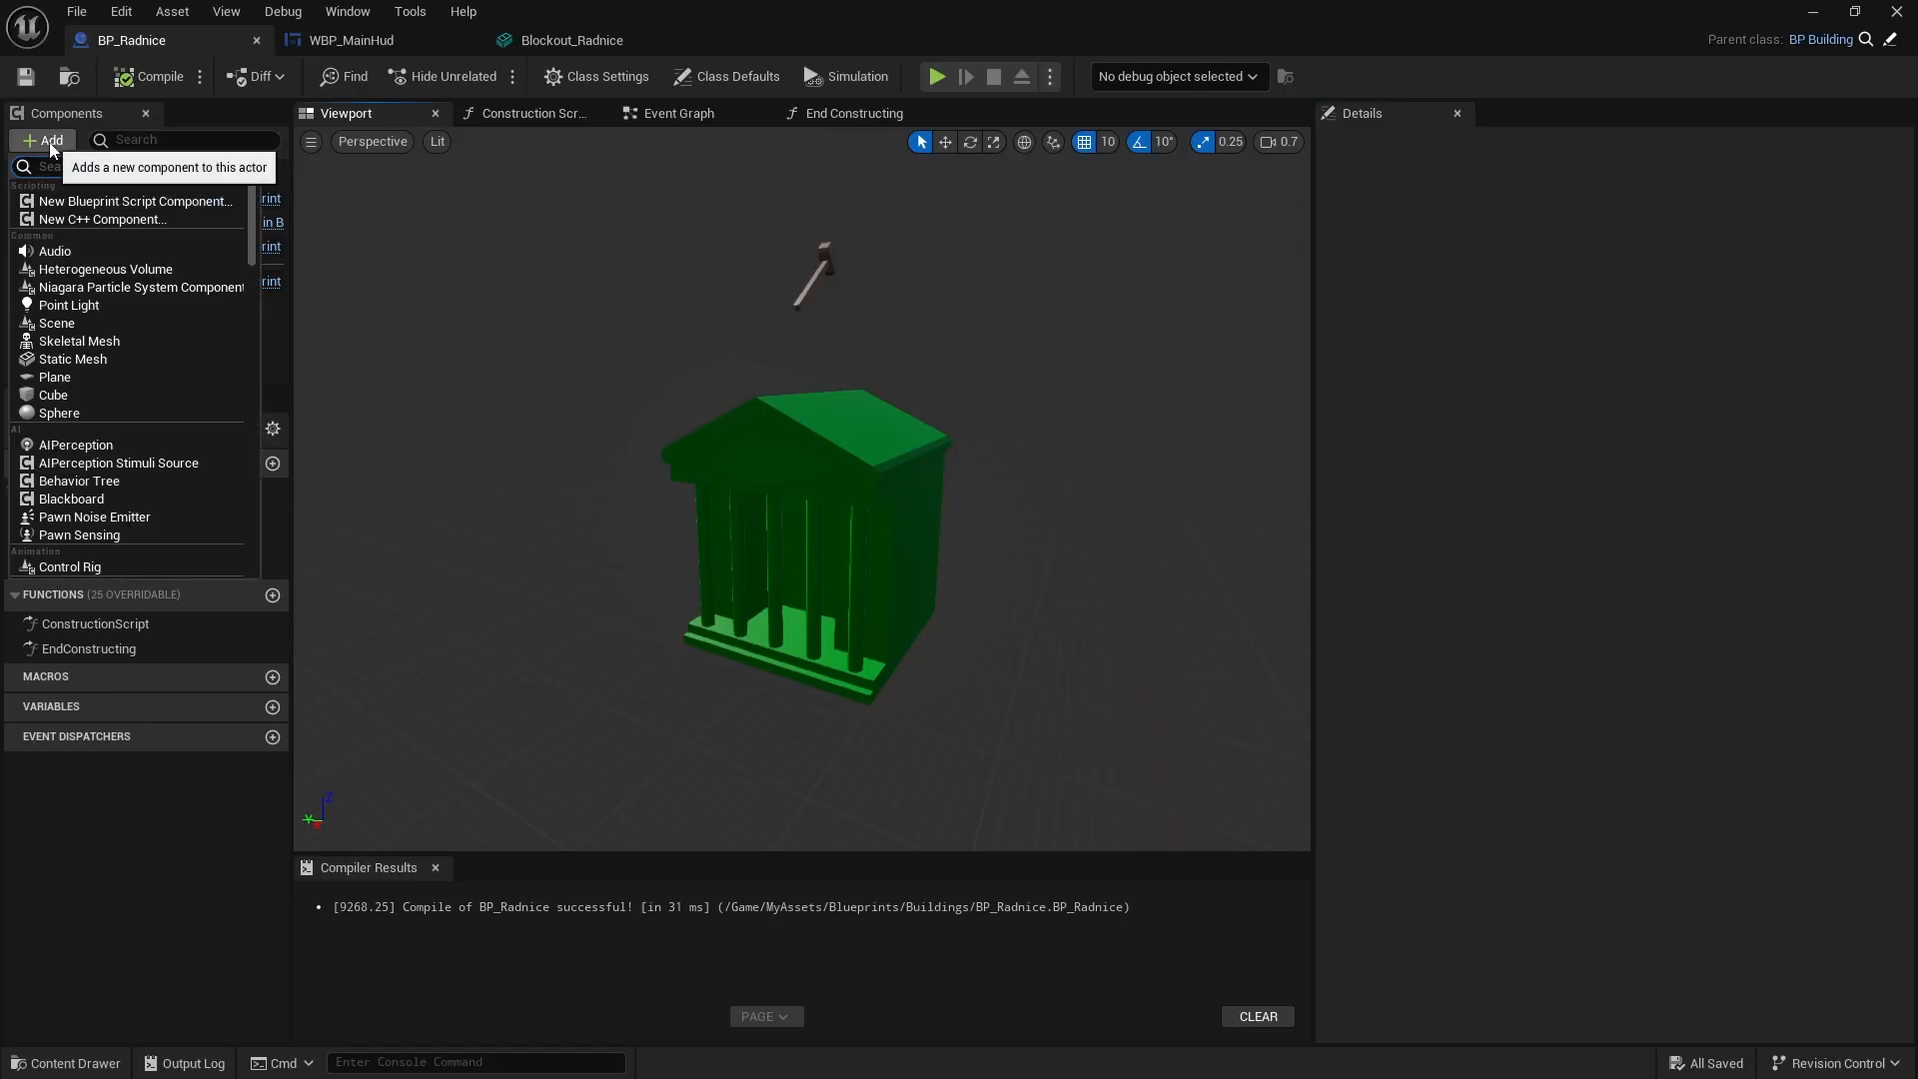
- Add a Spawn Point sphere under Cube and feed its world location into SpawnActor BP Worker
{"action": "left_click", "coordinate": [58, 411]}
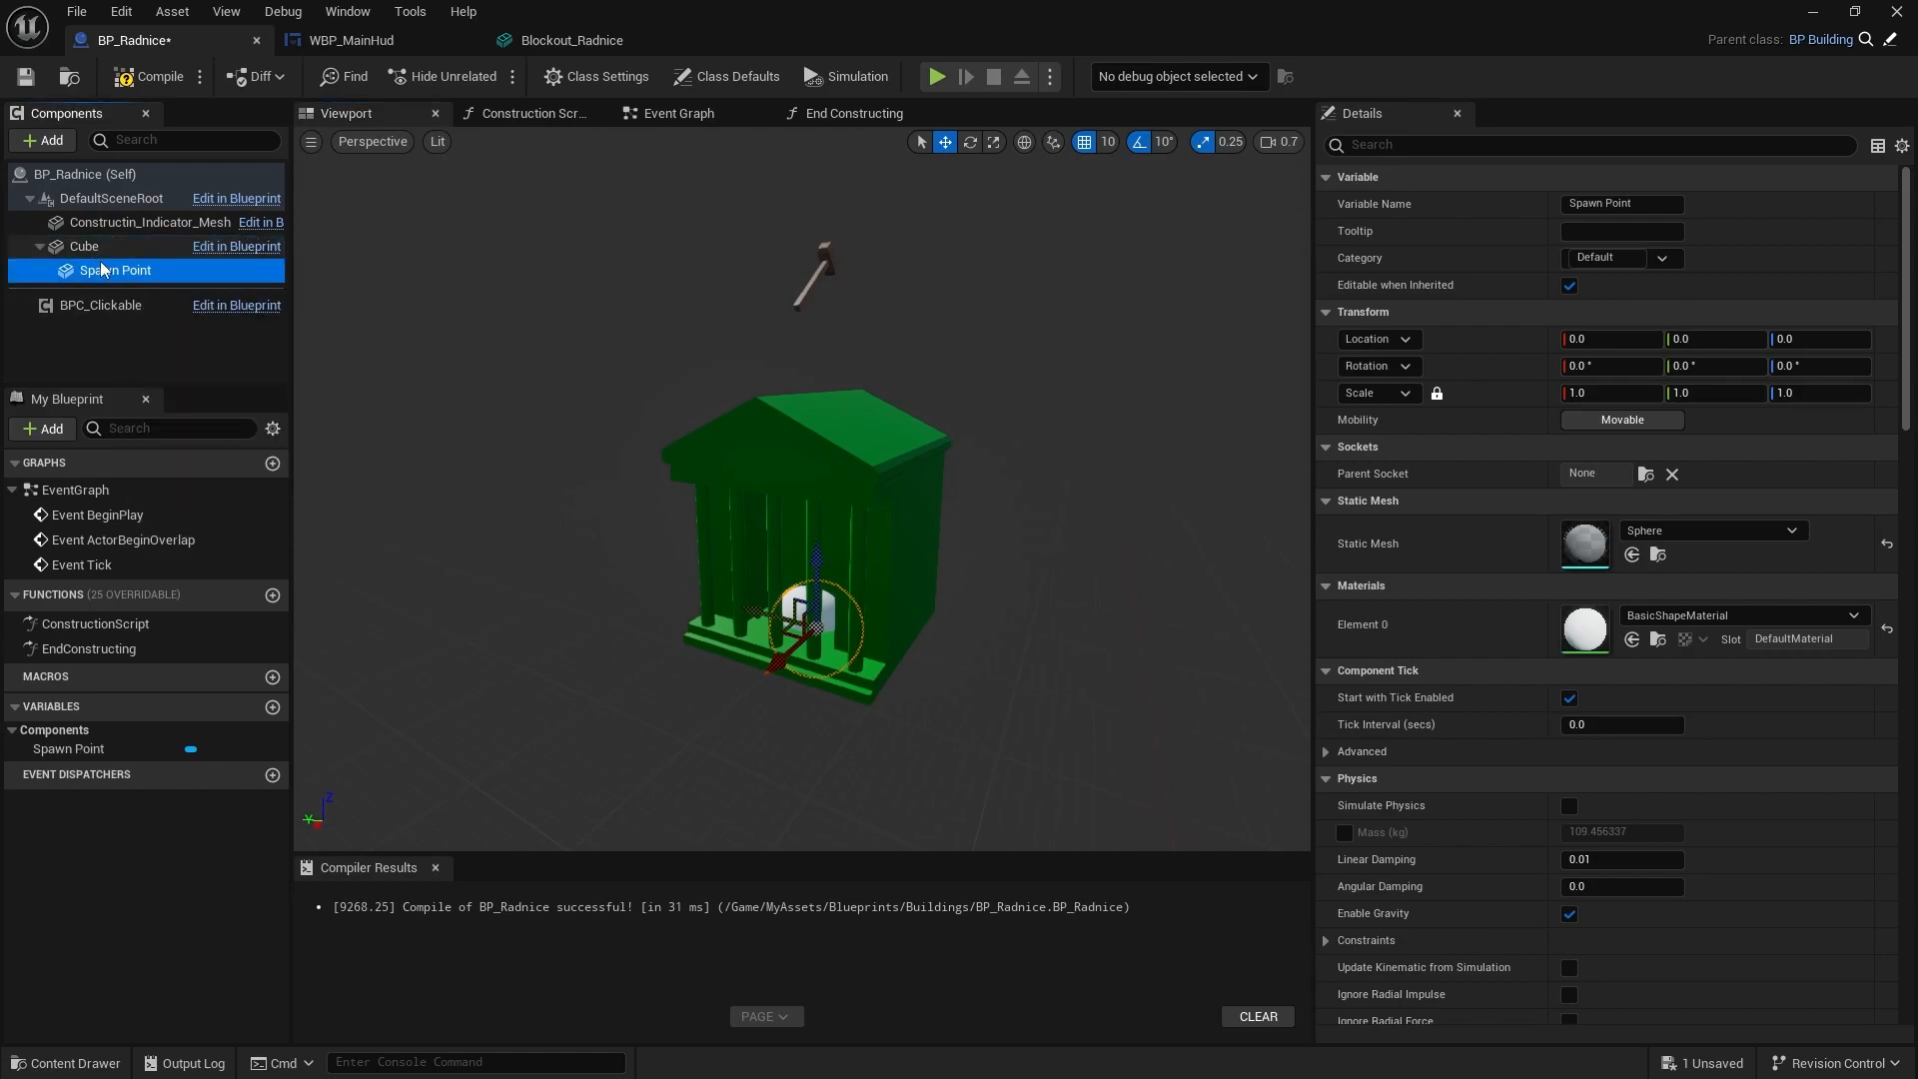
{"action": "scroll", "scroll_direction": "down", "scroll_amount": 3}
{"action": "type", "text": "getcom"}
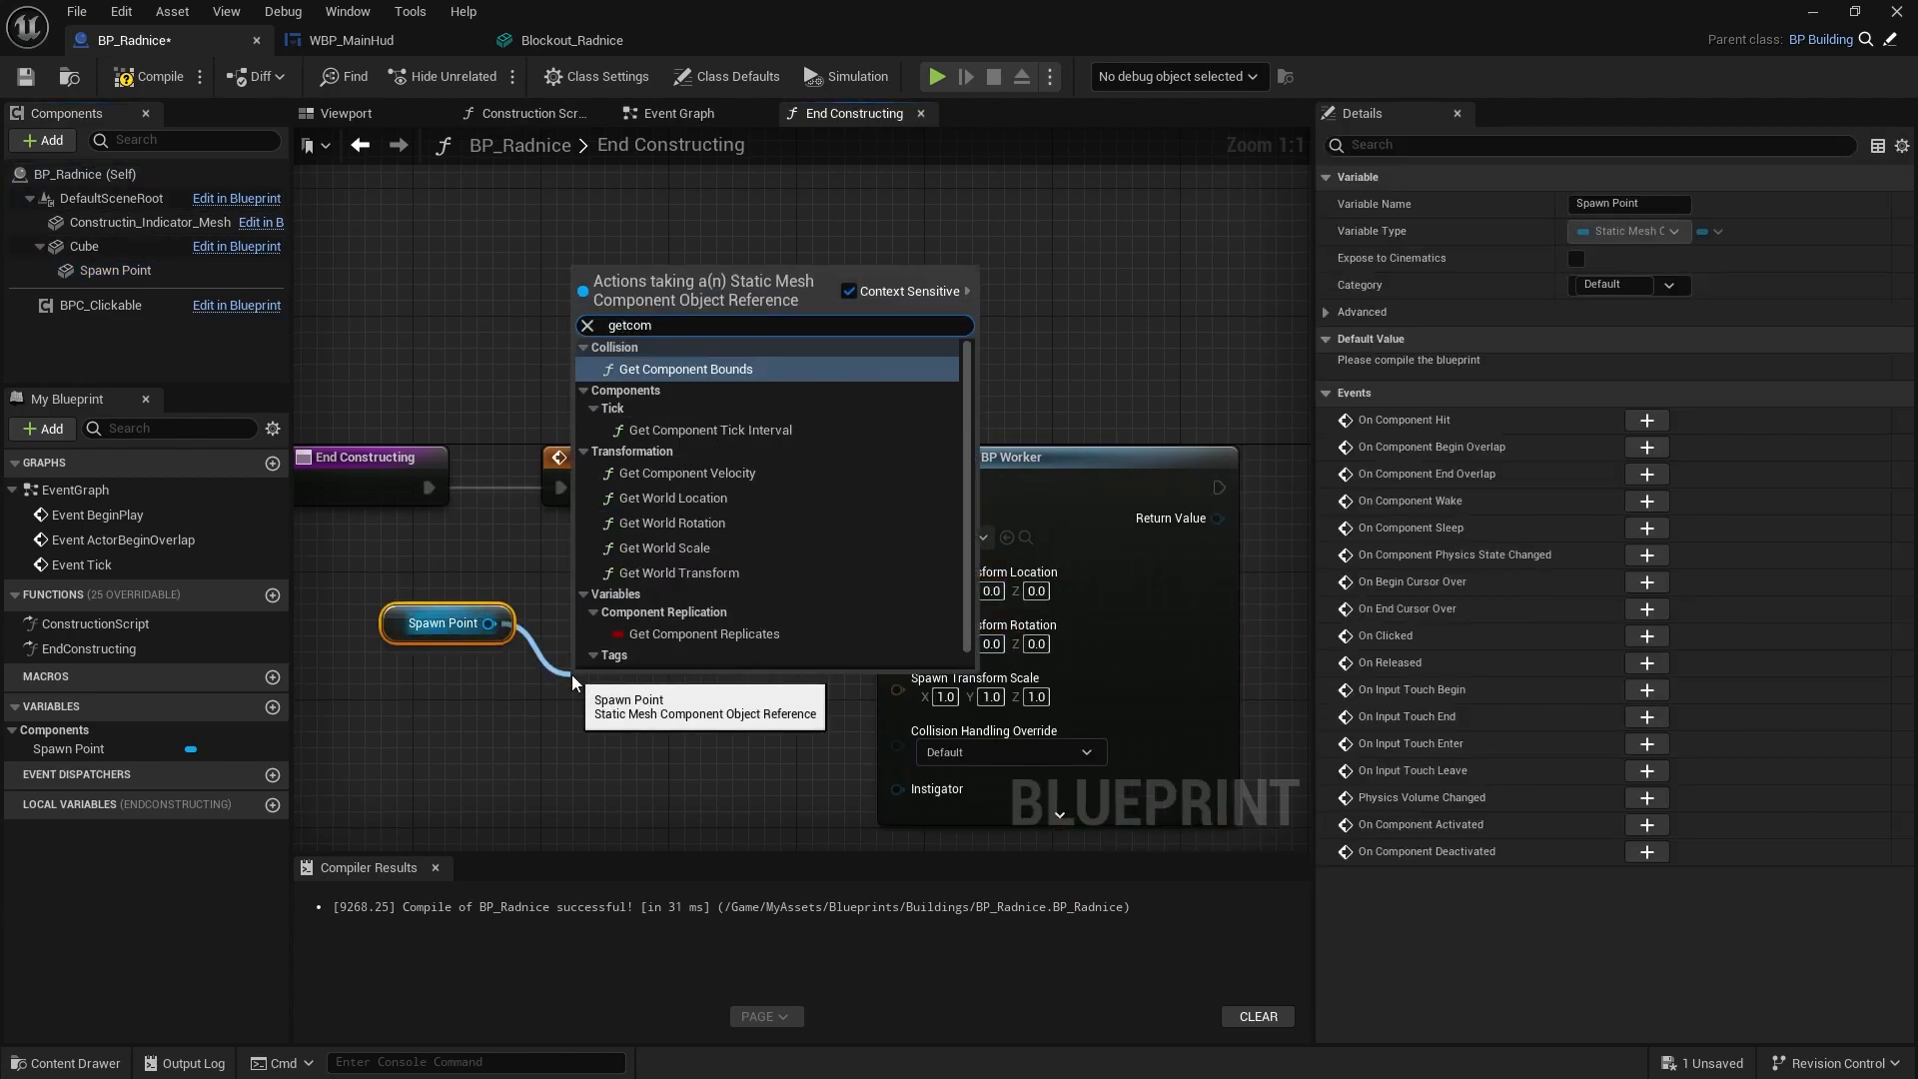
{"action": "left_click", "coordinate": [935, 76]}
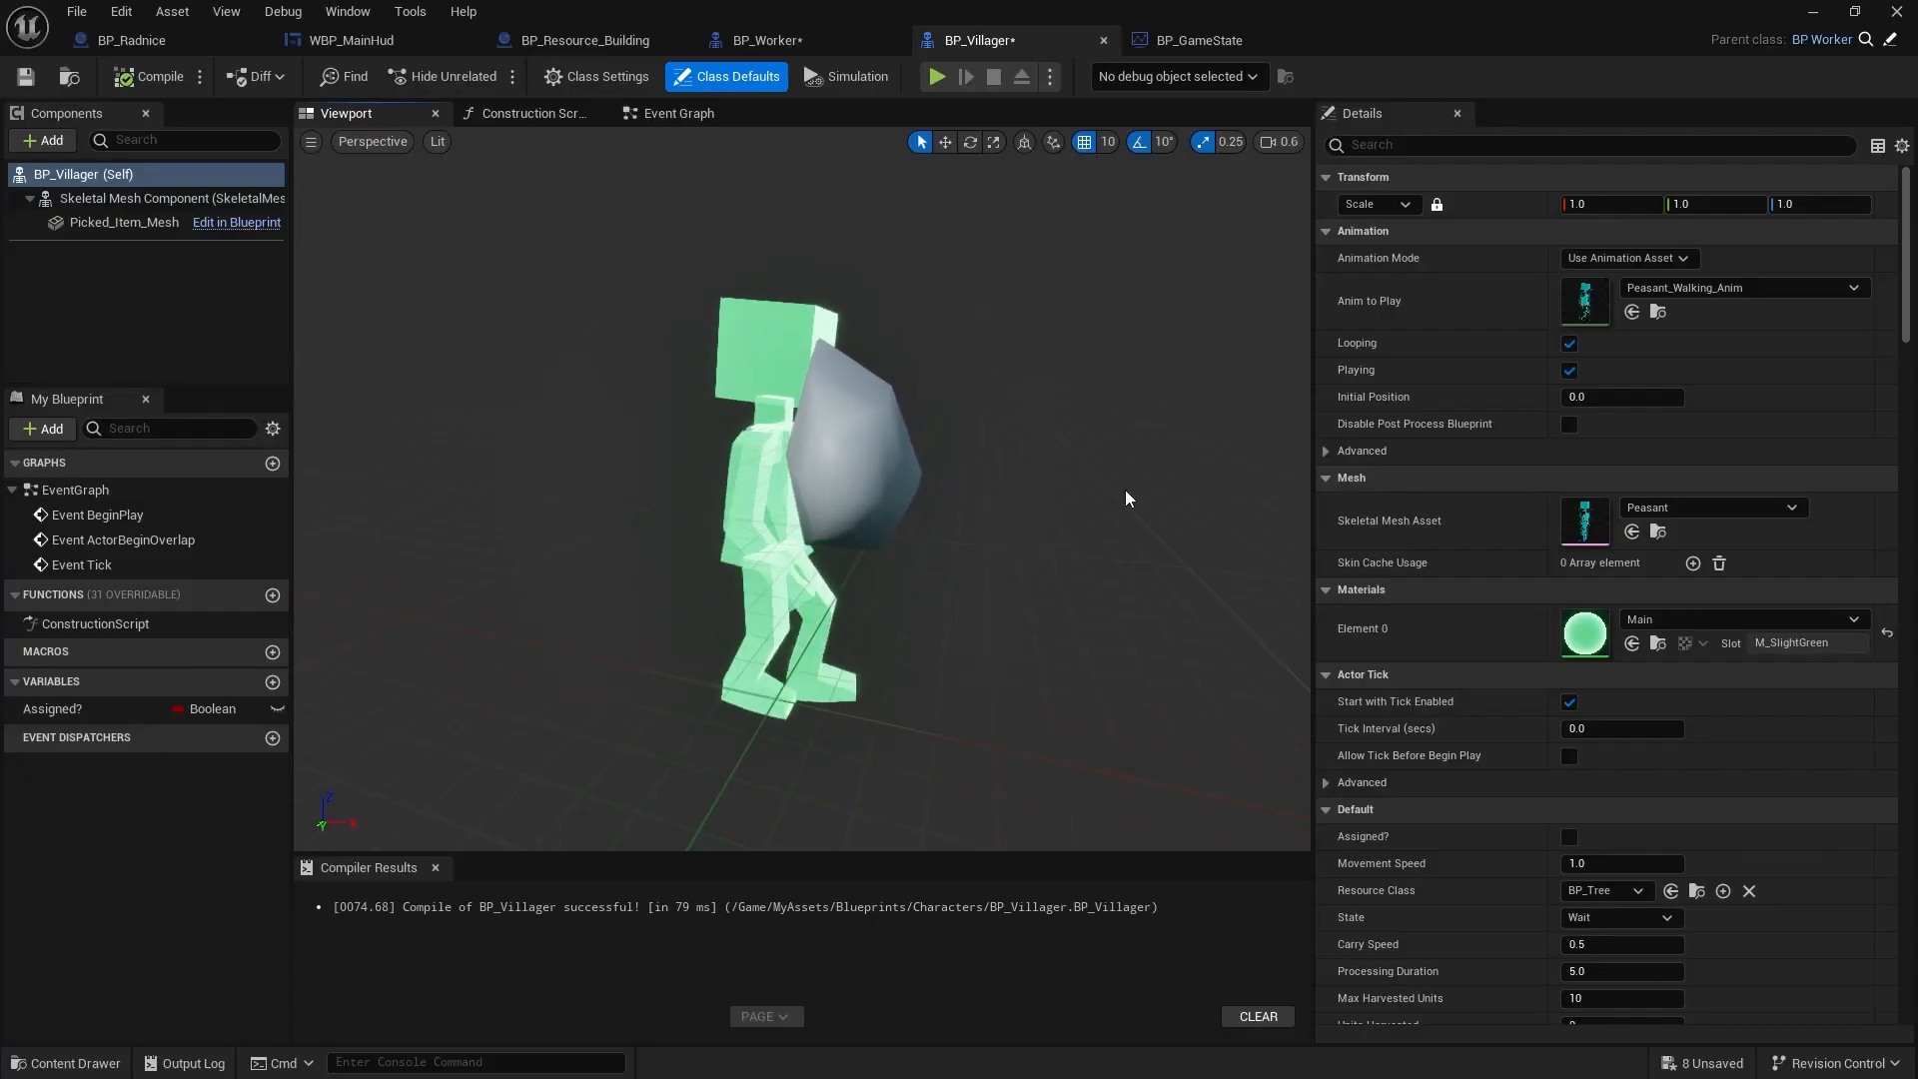
- Review the villager-assignment graph and main HUD toolbar, then start a play session
{"action": "left_click", "coordinate": [585, 40]}
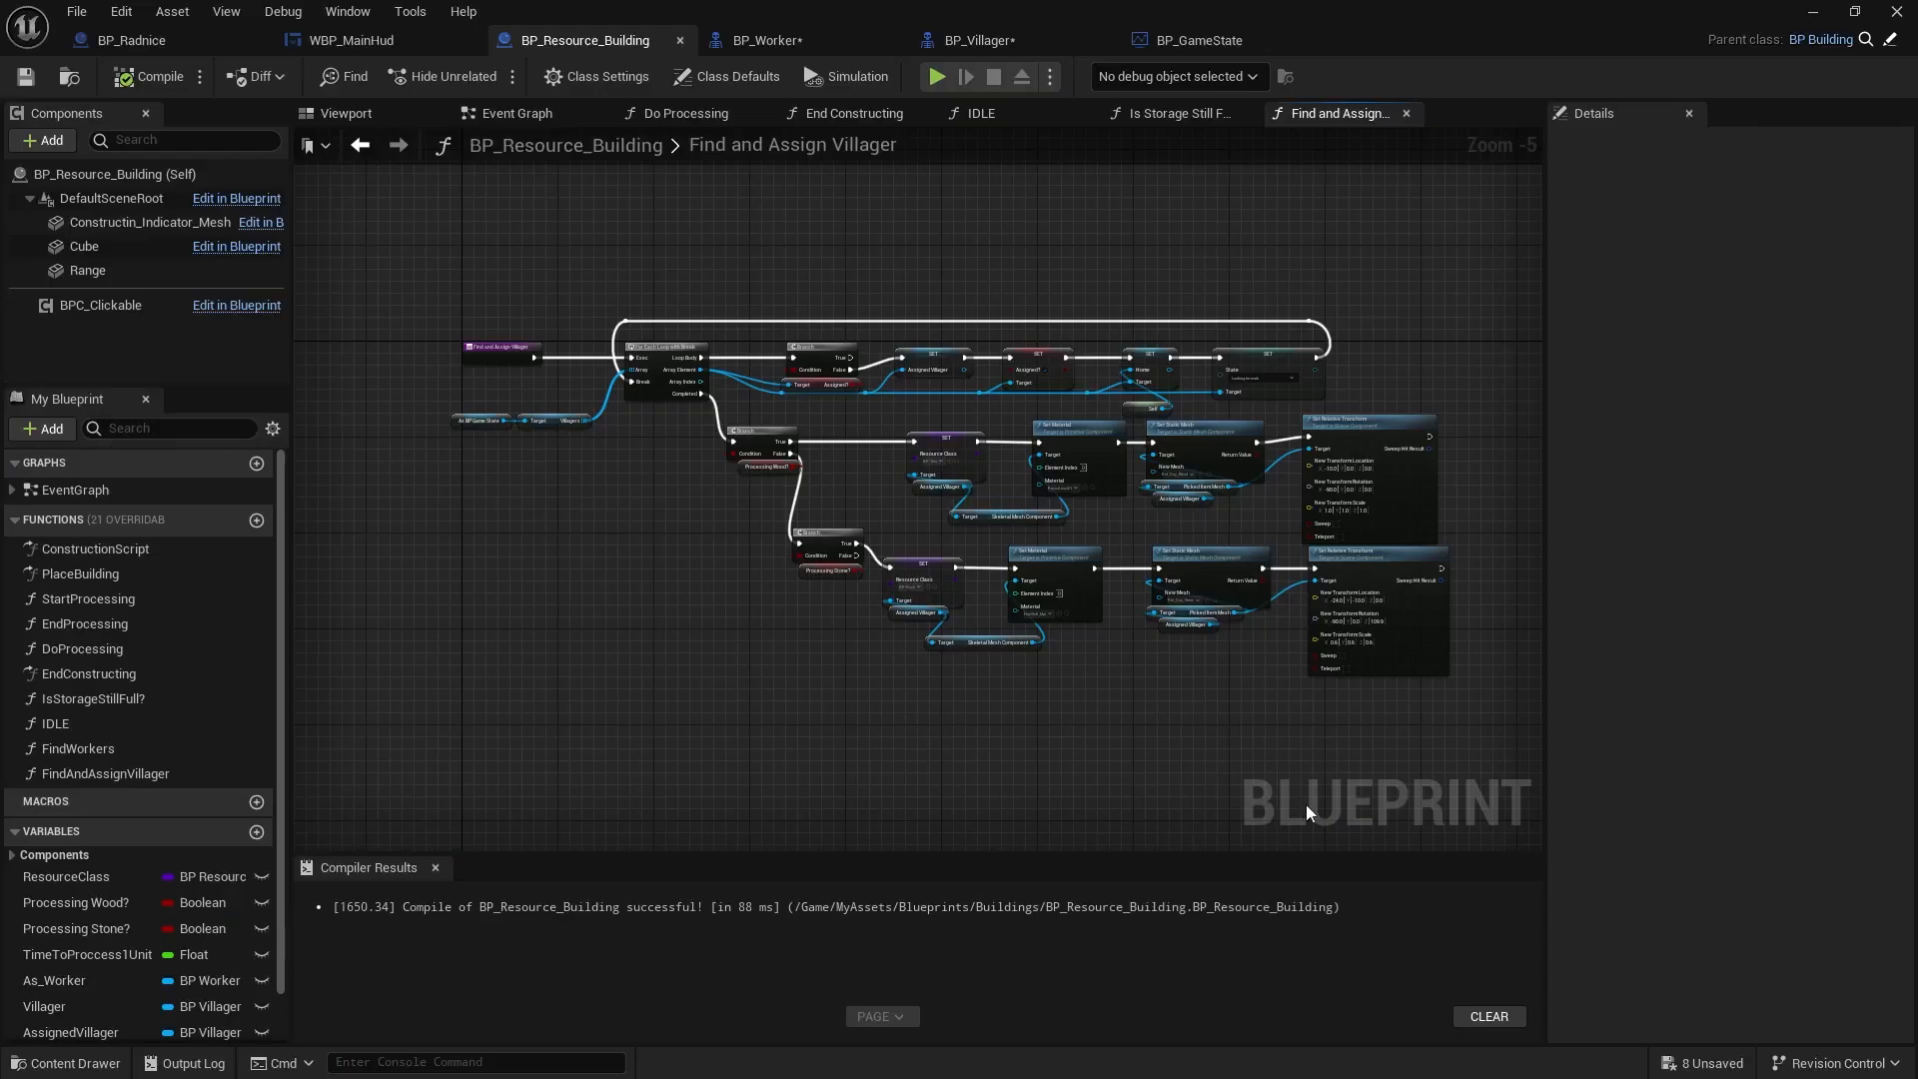
{"action": "left_click", "coordinate": [935, 76]}
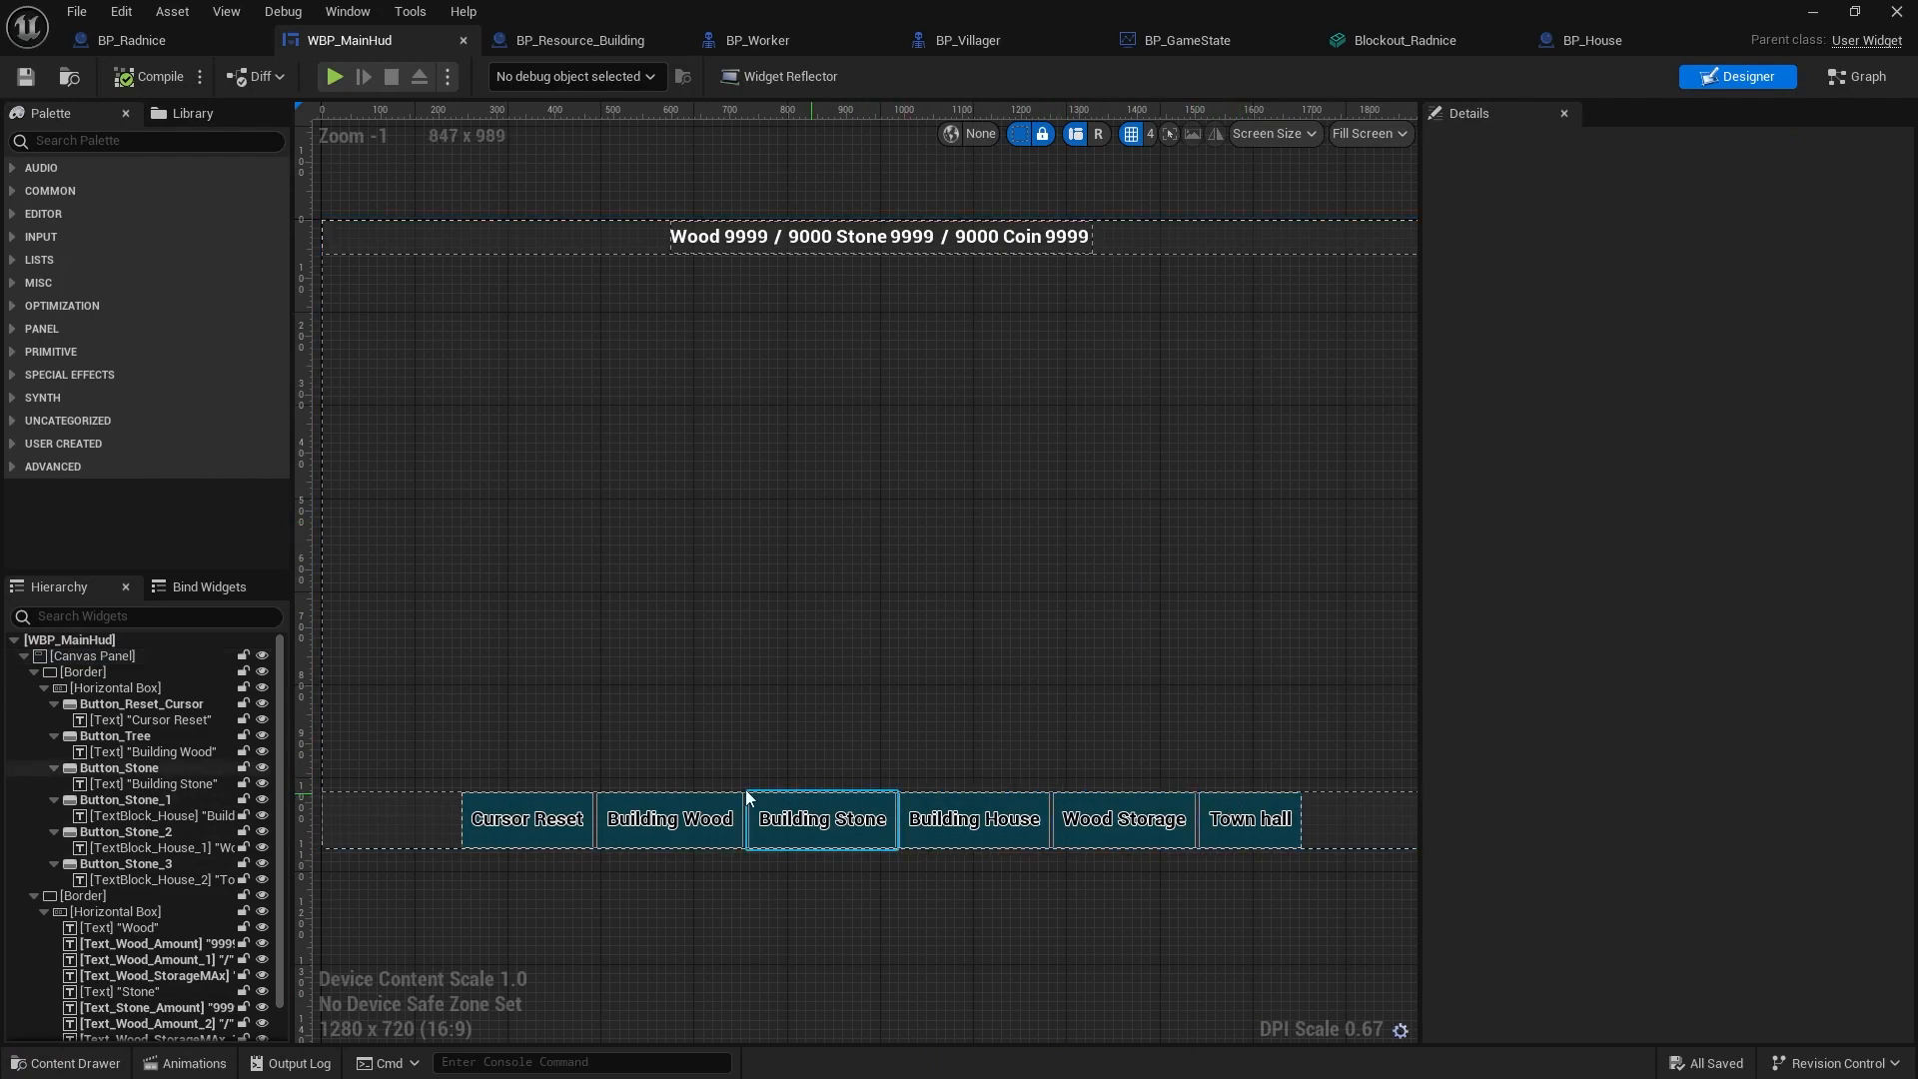
{"action": "mouse_move", "coordinate": [973, 819]}
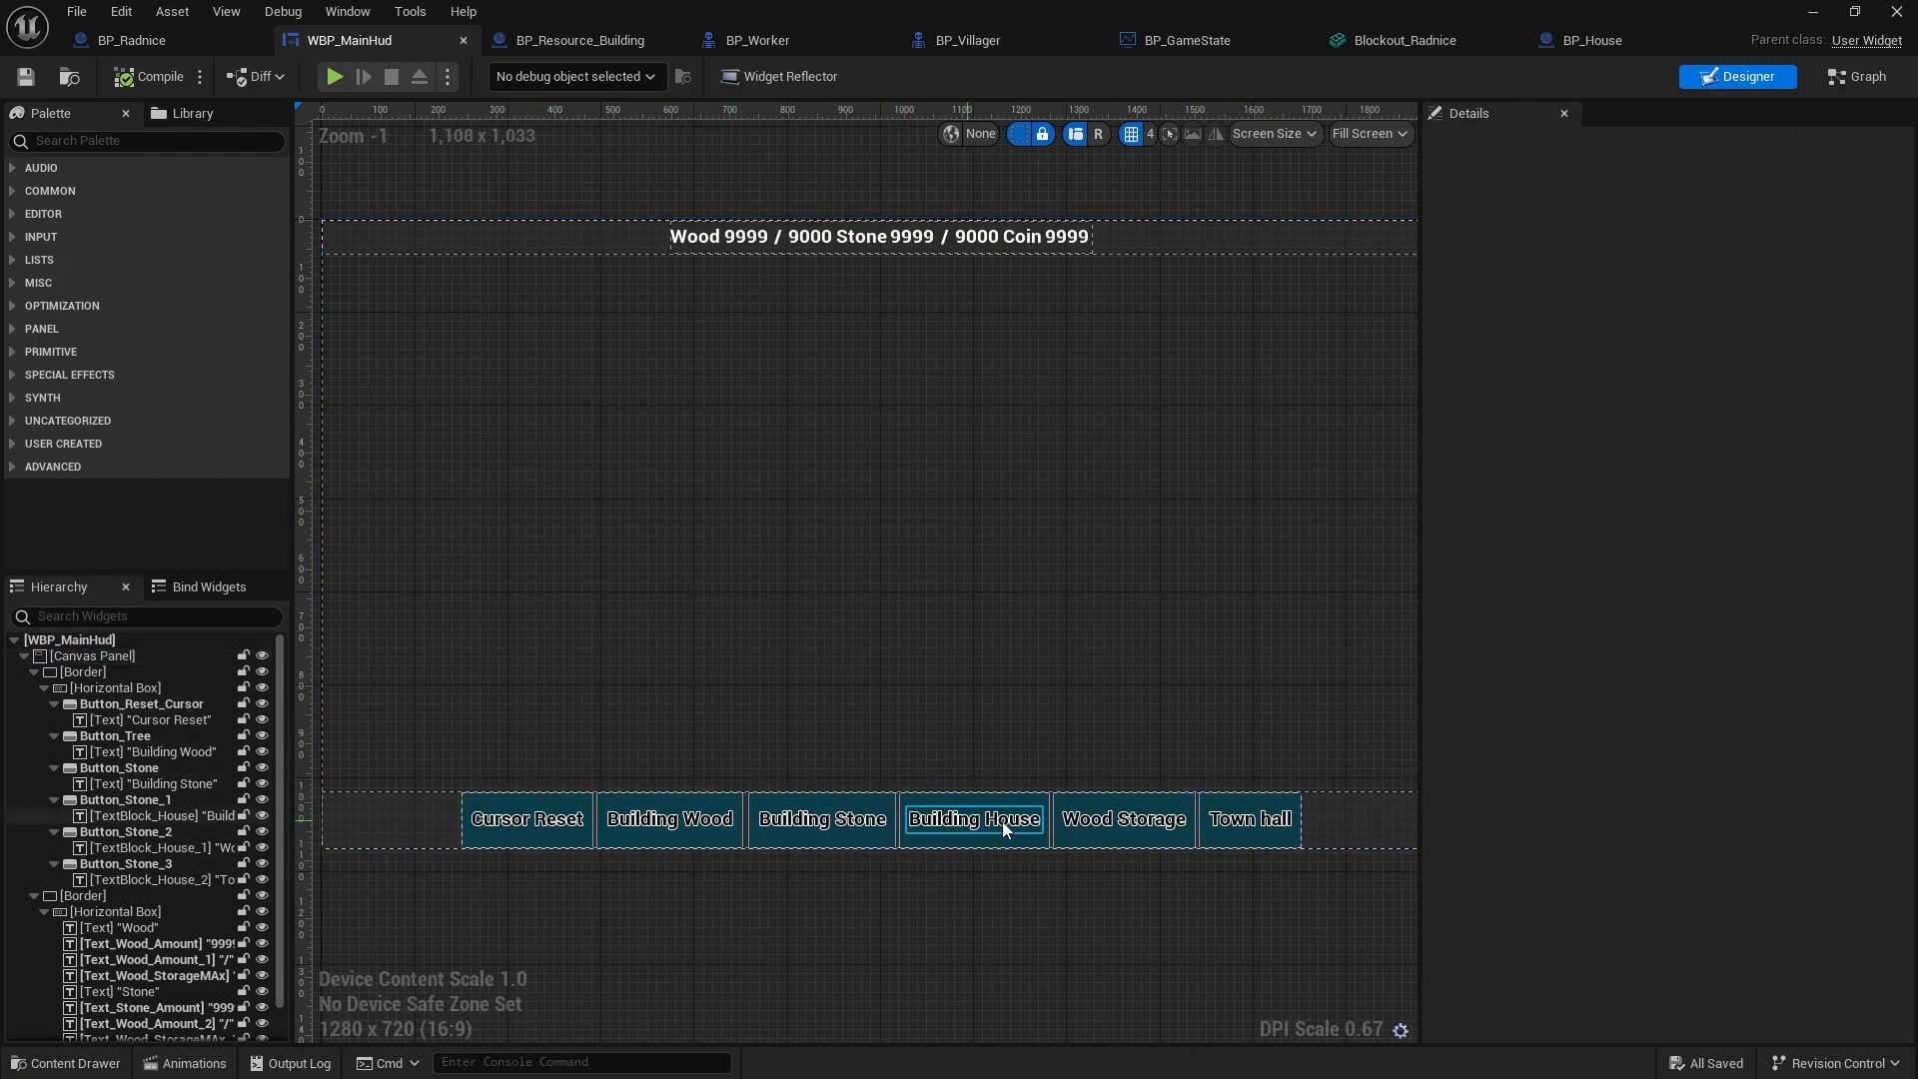
{"action": "left_click", "coordinate": [334, 76]}
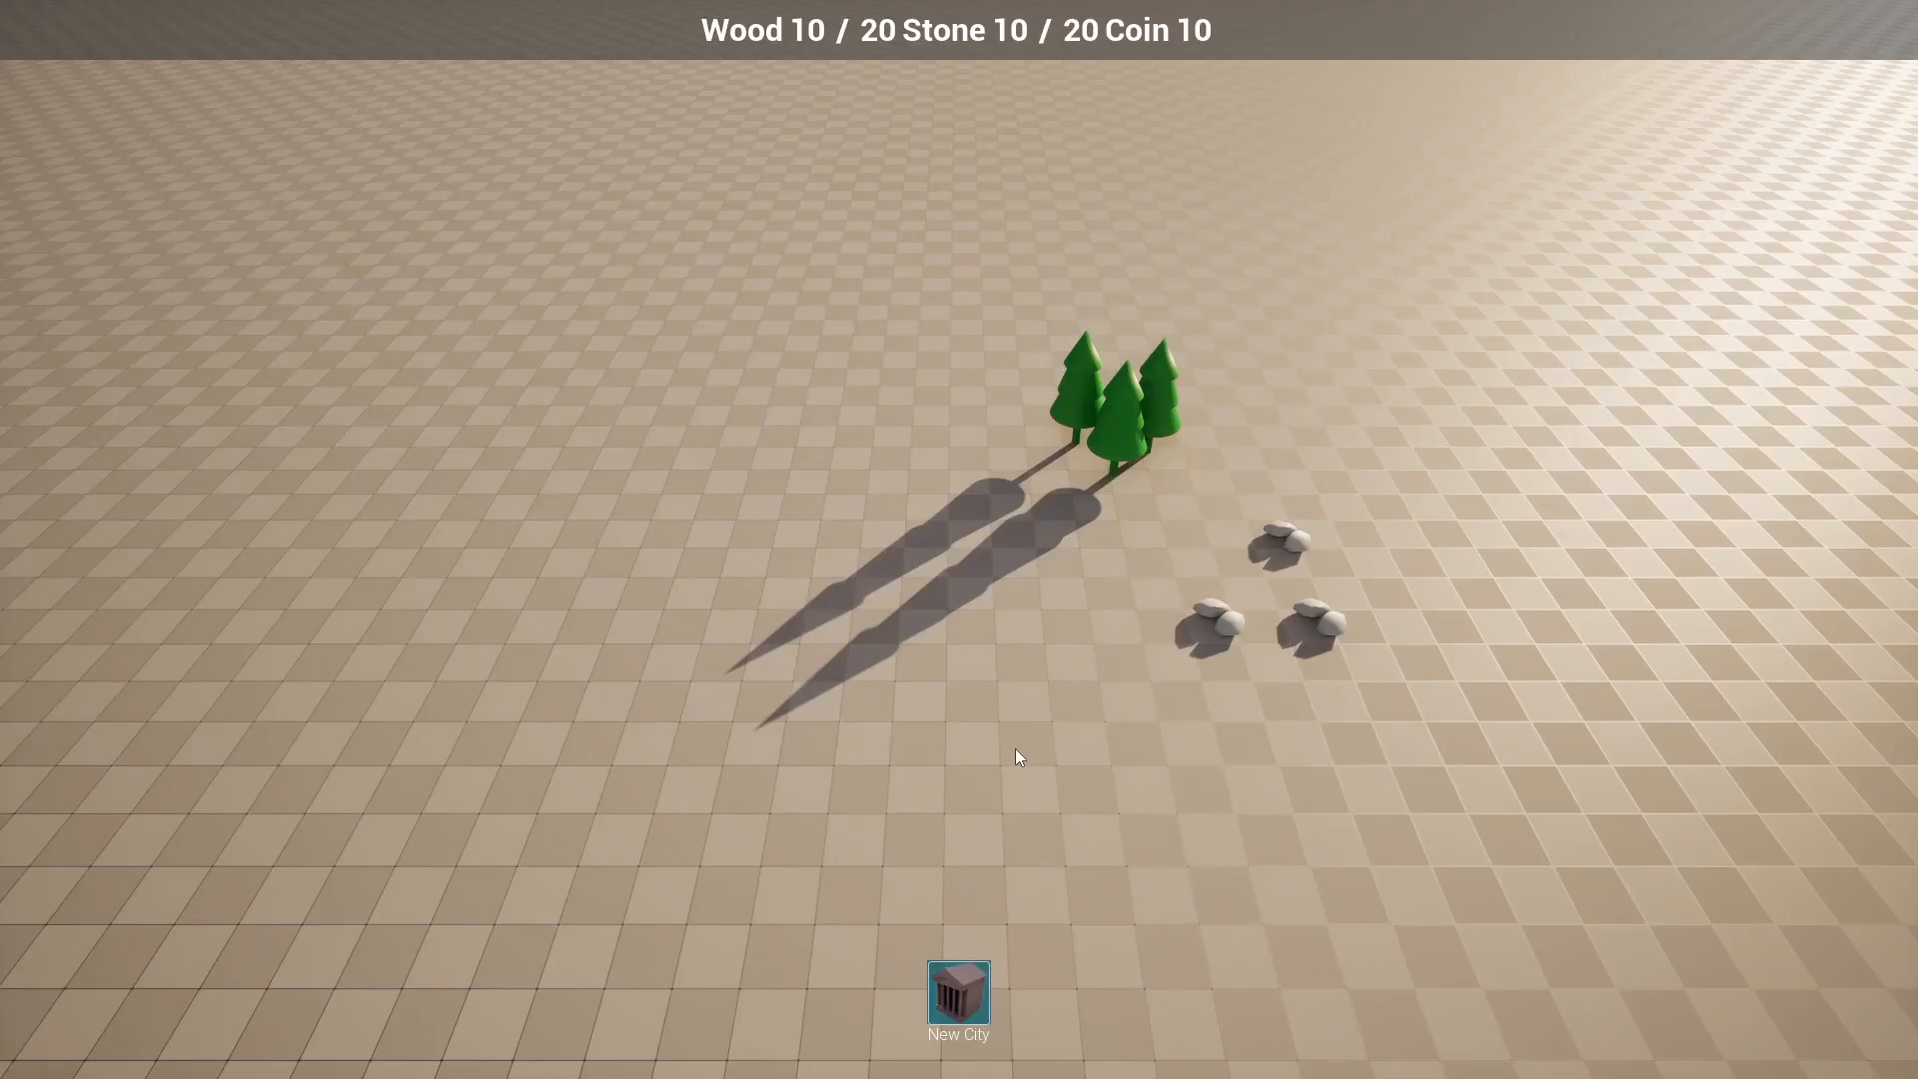
- Start a New City and place the town hall, a house and a storage hut on the map
{"action": "left_click", "coordinate": [959, 985]}
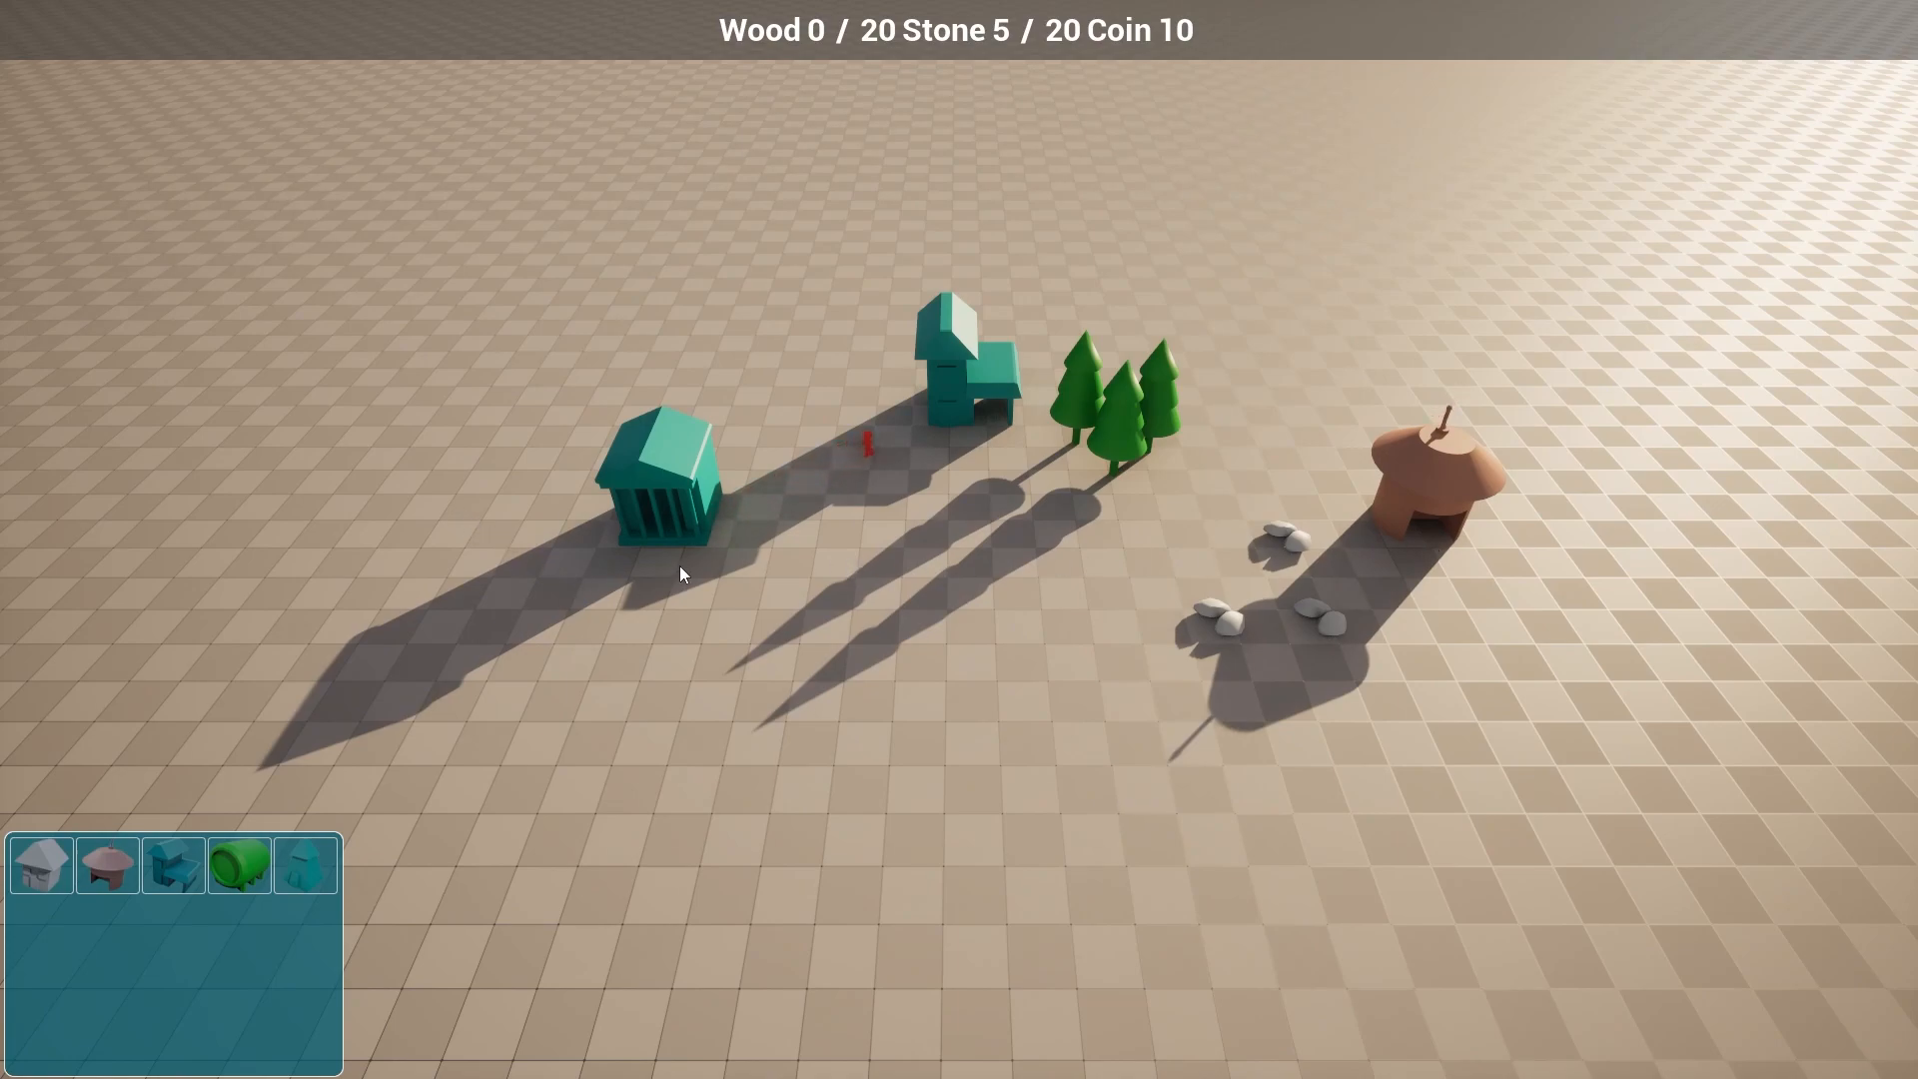
{"action": "mouse_move", "coordinate": [1209, 827]}
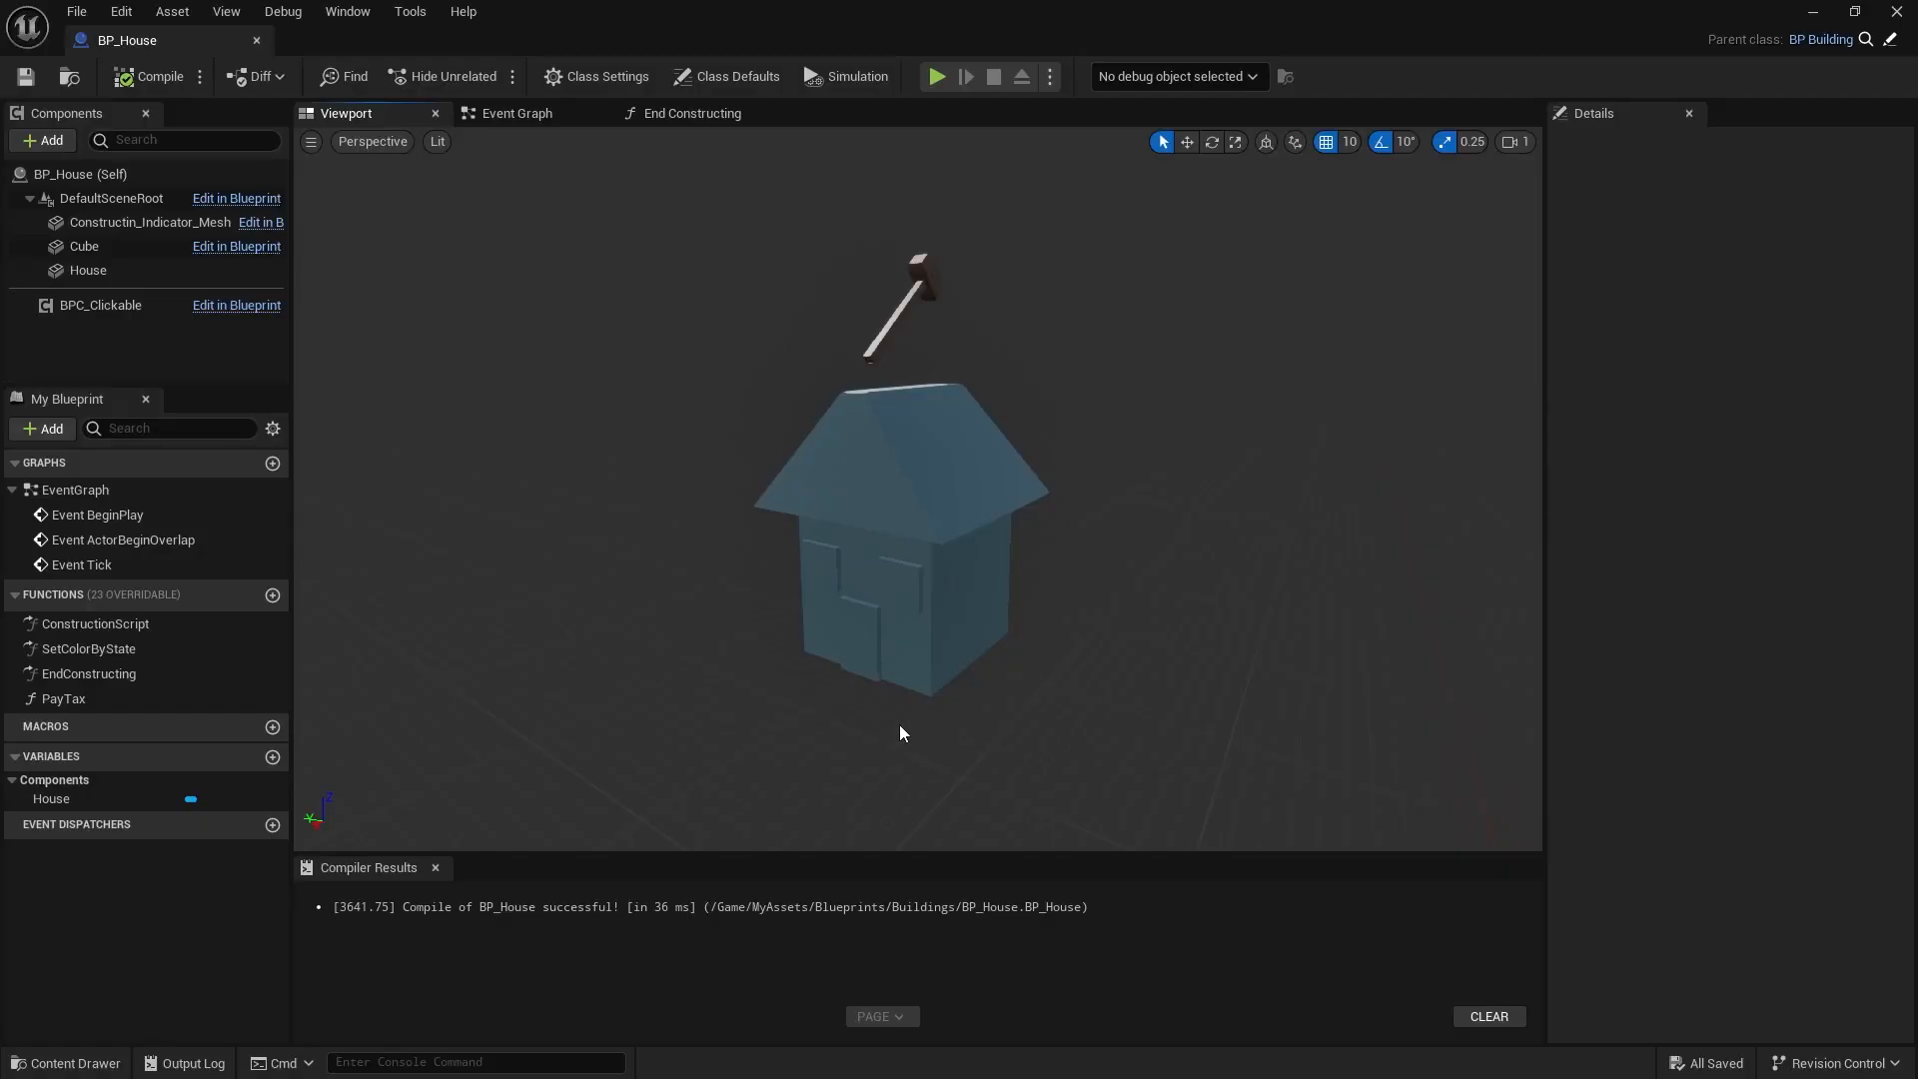
{"action": "mouse_move", "coordinate": [717, 700]}
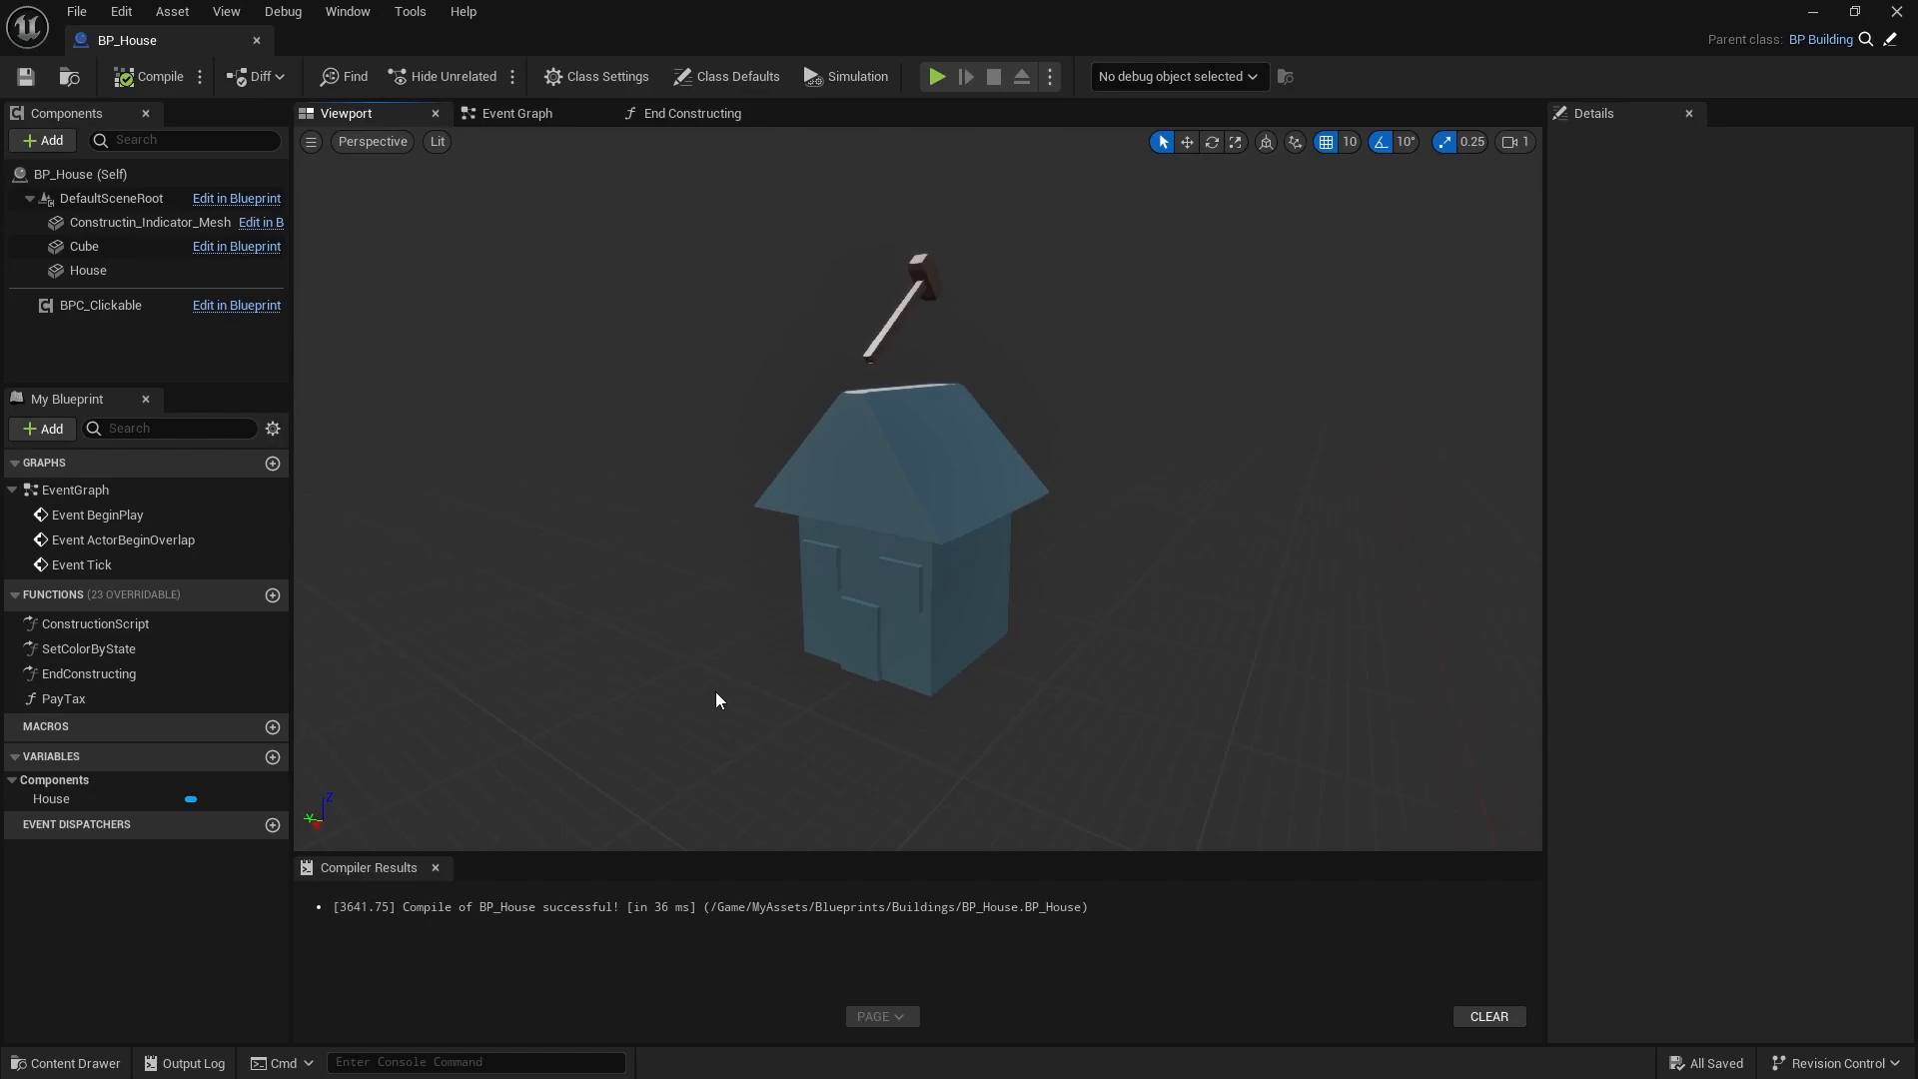
{"action": "mouse_move", "coordinate": [371, 461]}
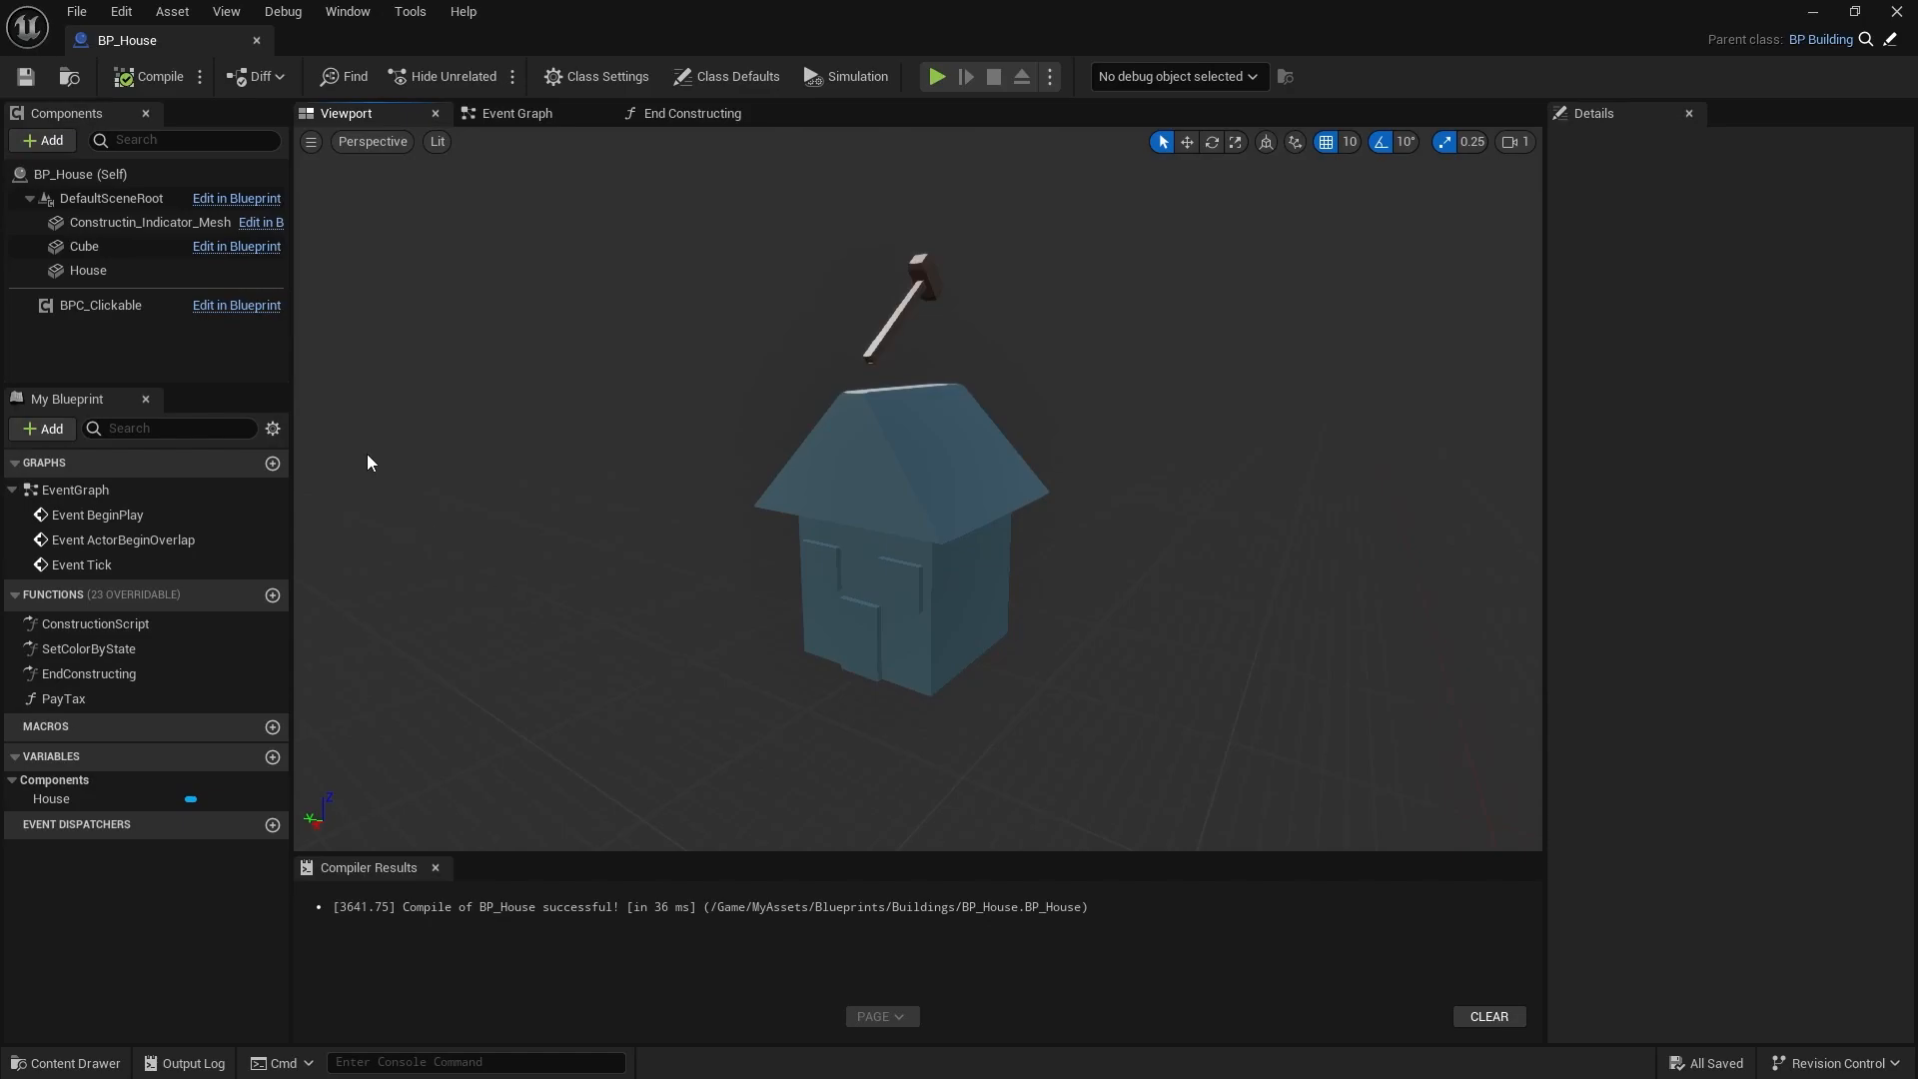
- Add a Spawn Point to BP_House, choose the spawned actor class, compile and play-test
{"action": "left_click", "coordinate": [114, 245]}
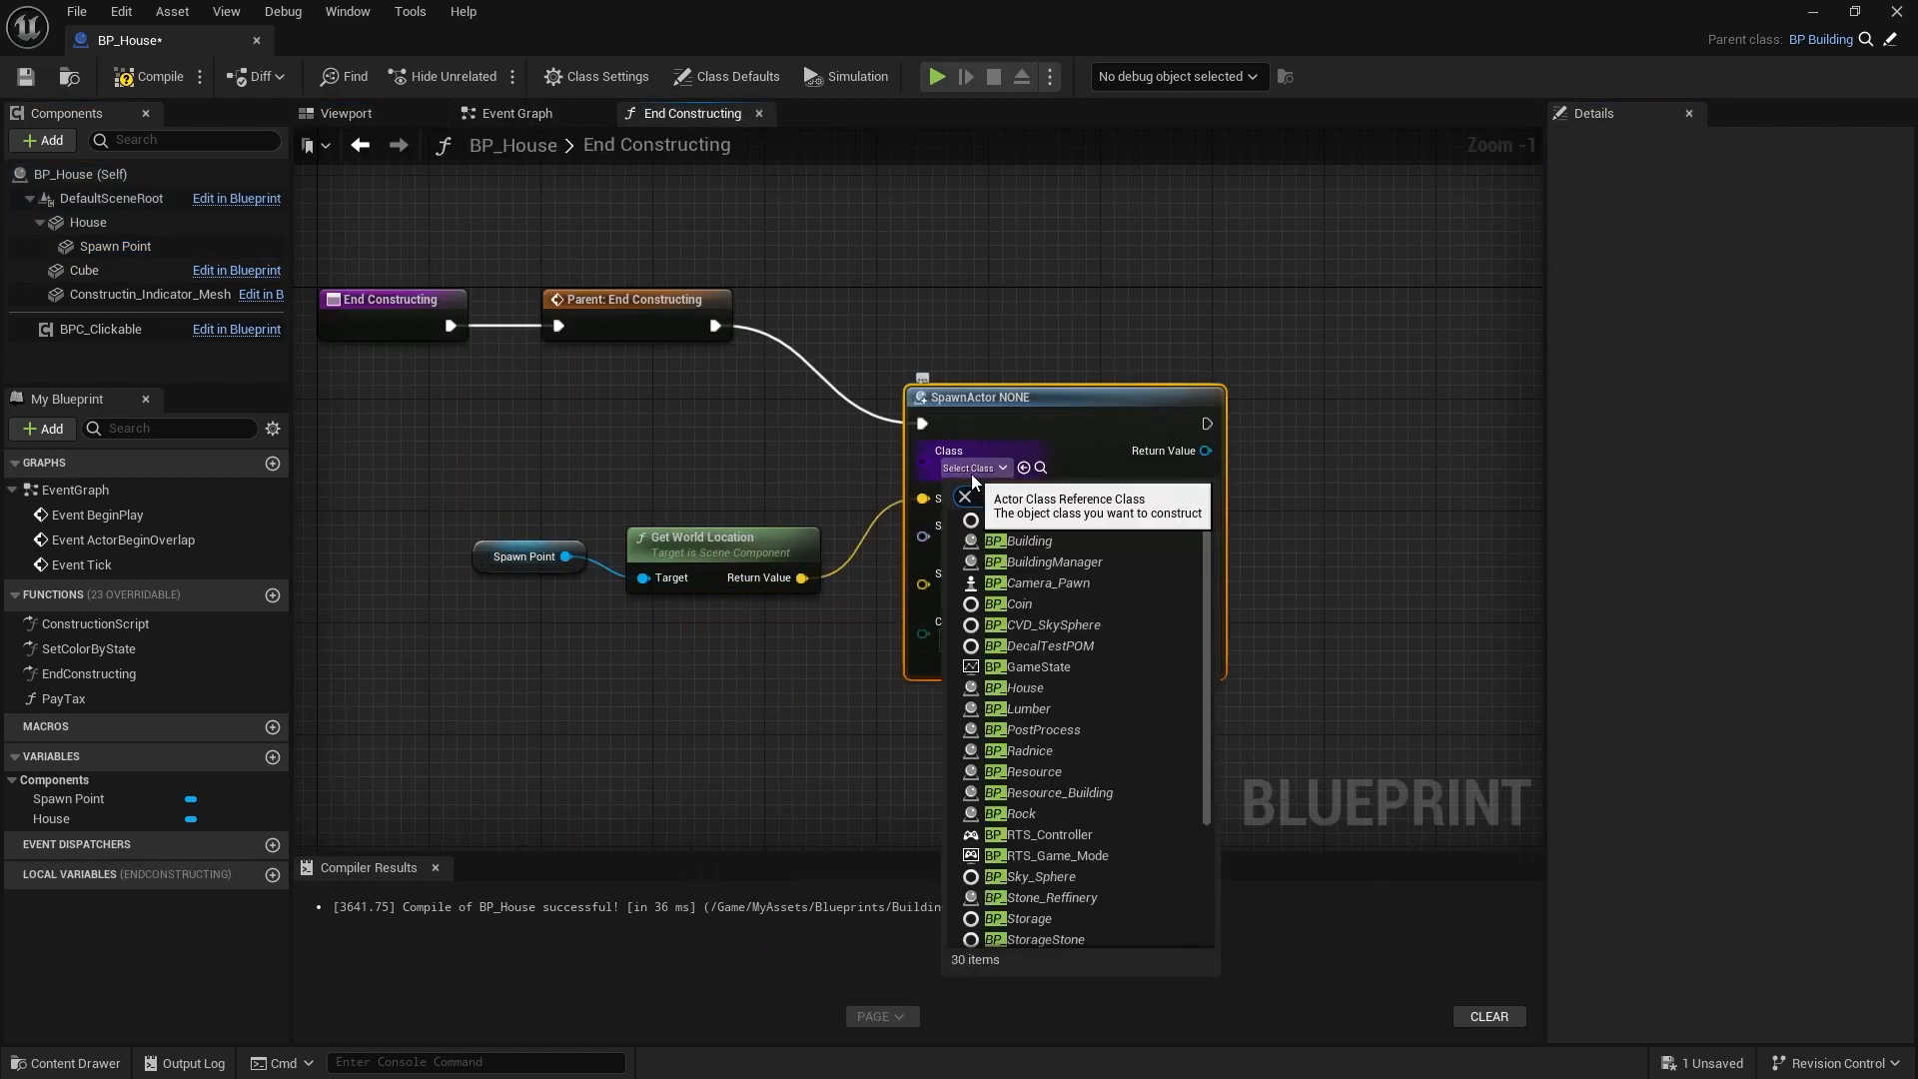
{"action": "left_click", "coordinate": [1039, 687]}
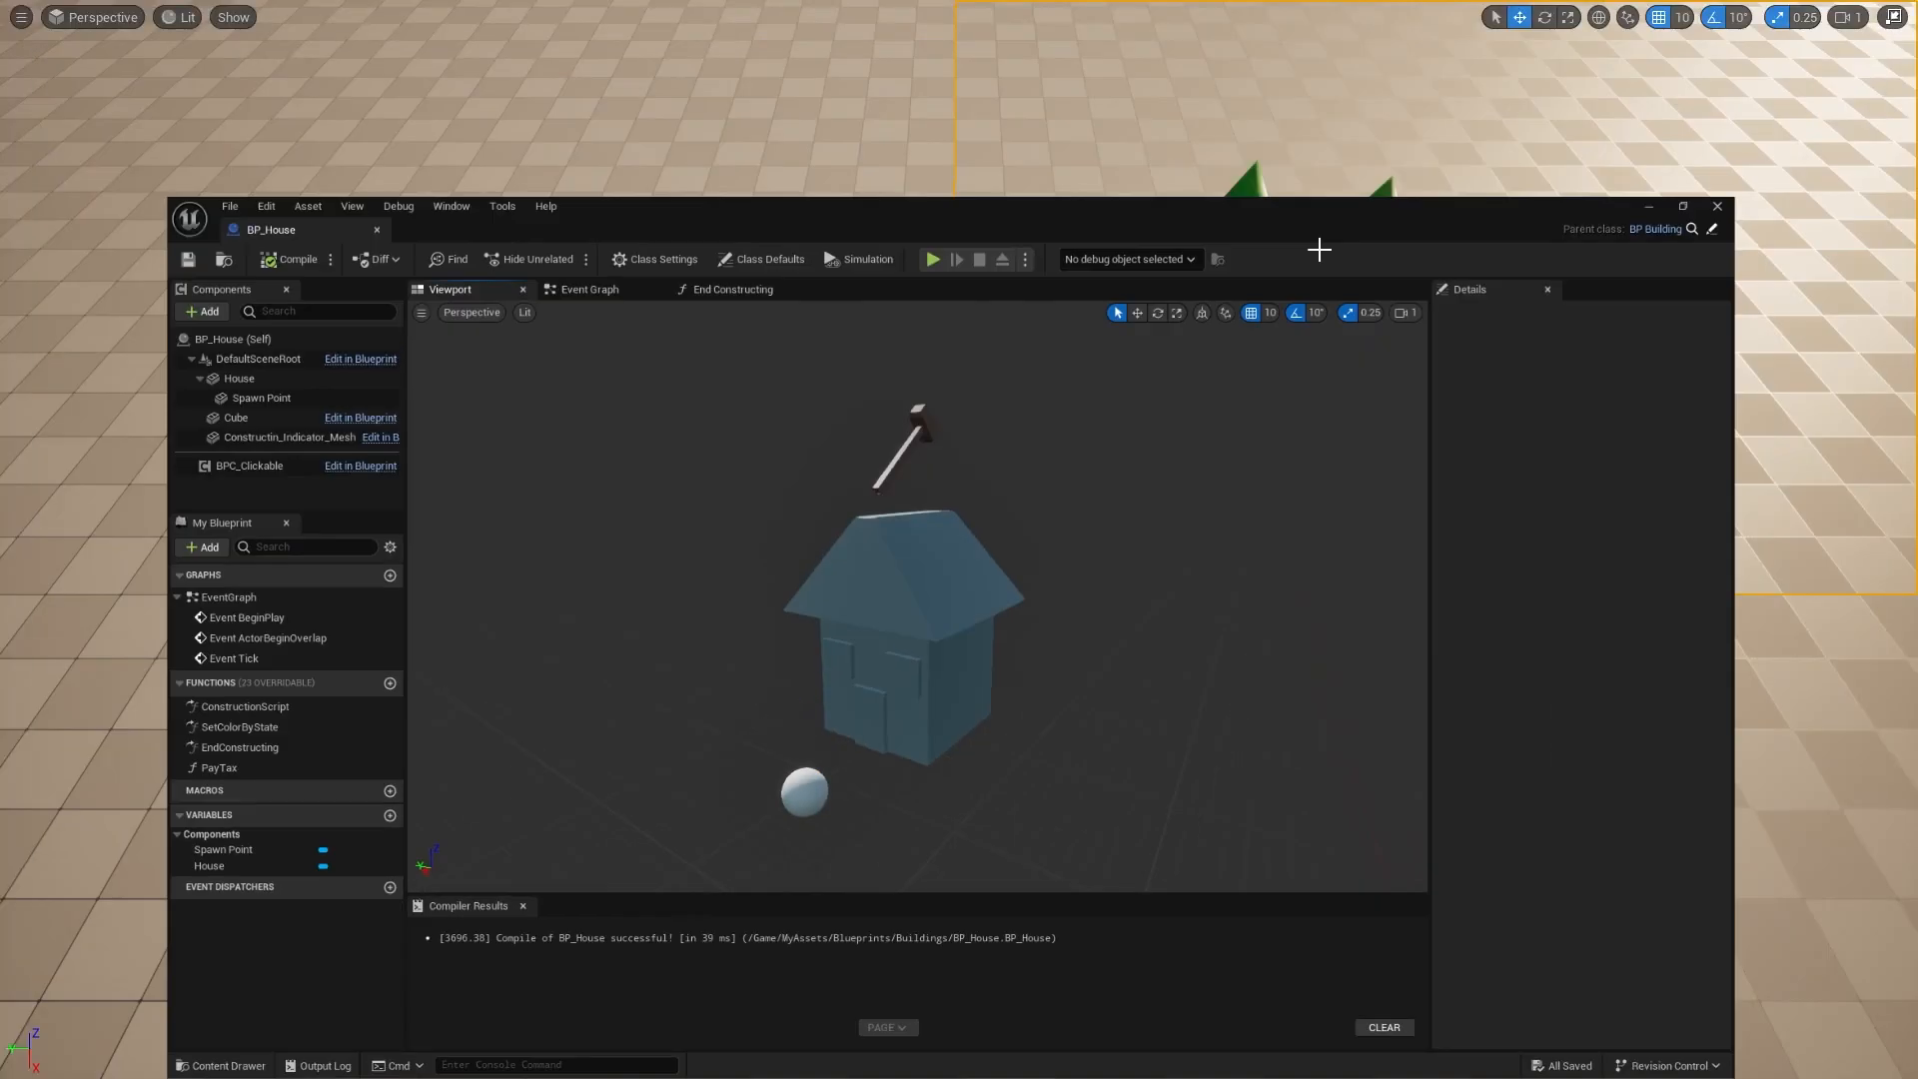
{"action": "left_click", "coordinate": [931, 258]}
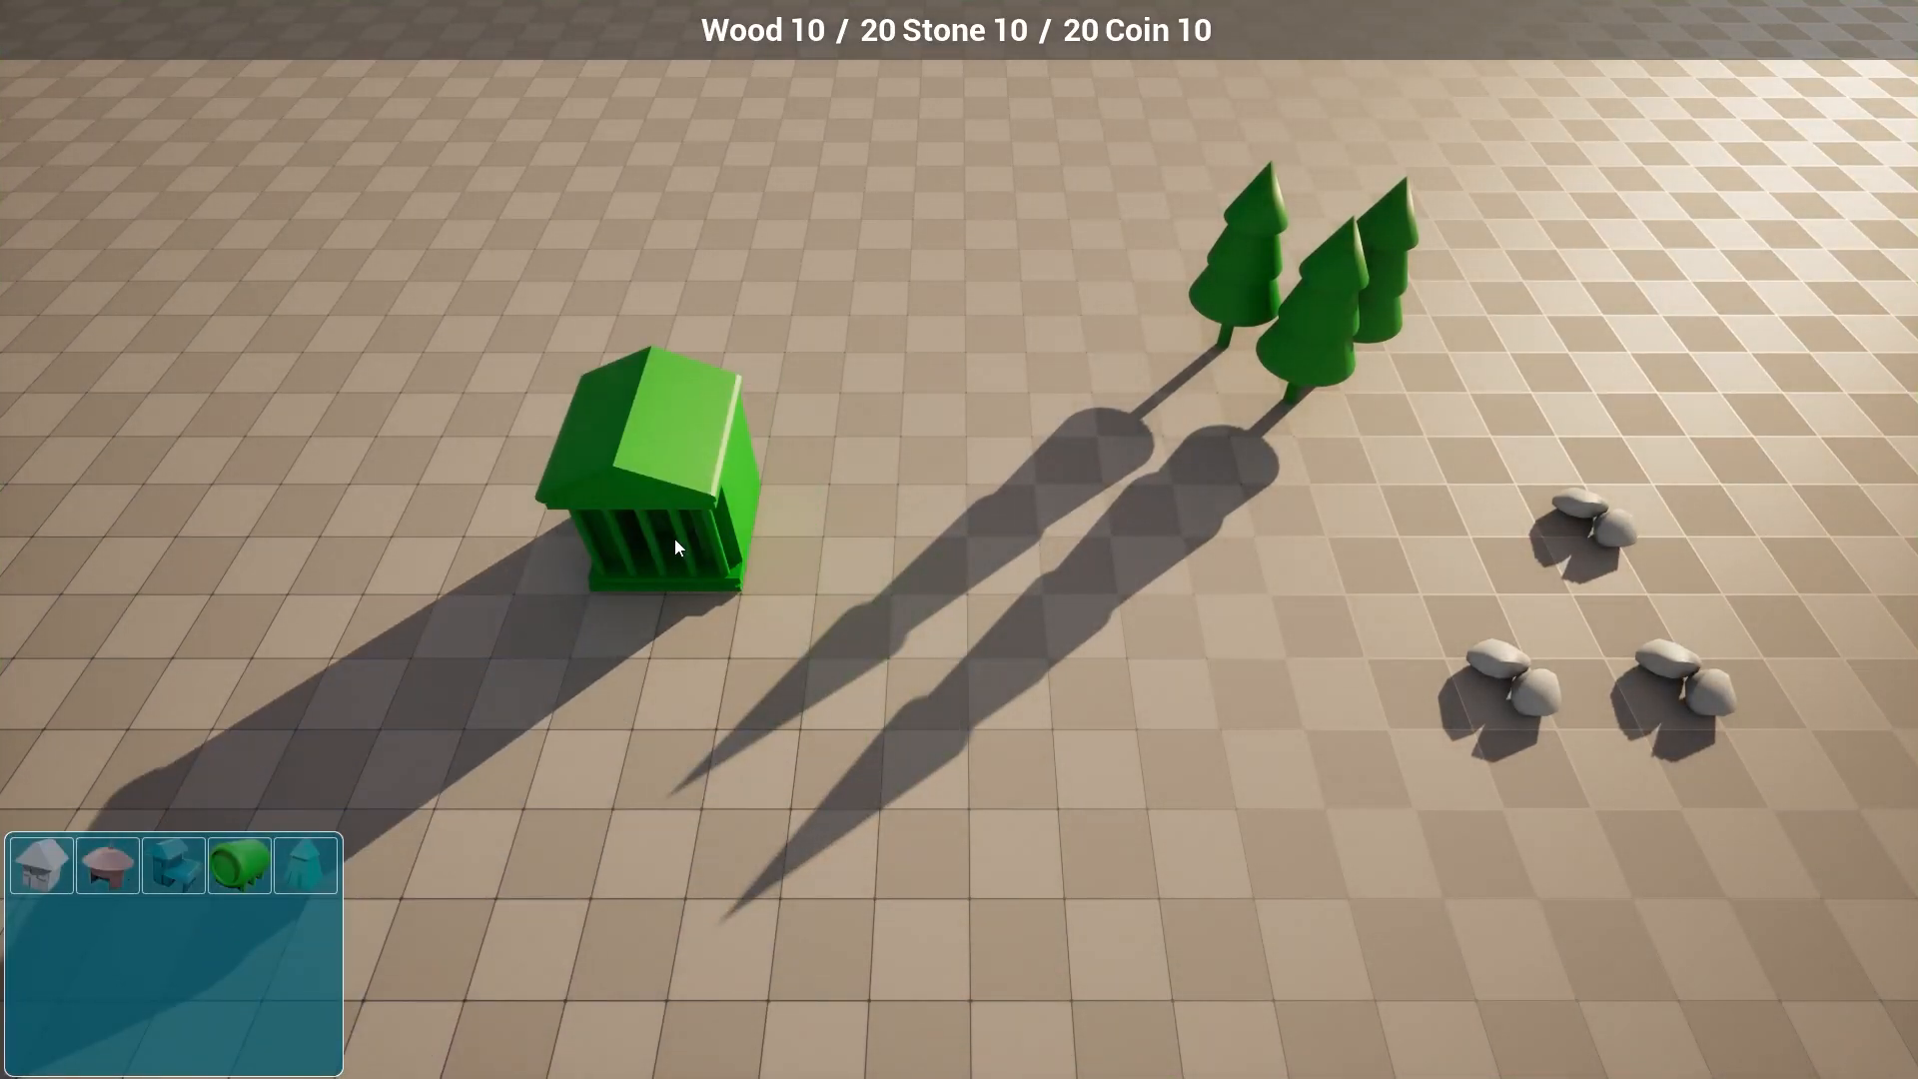